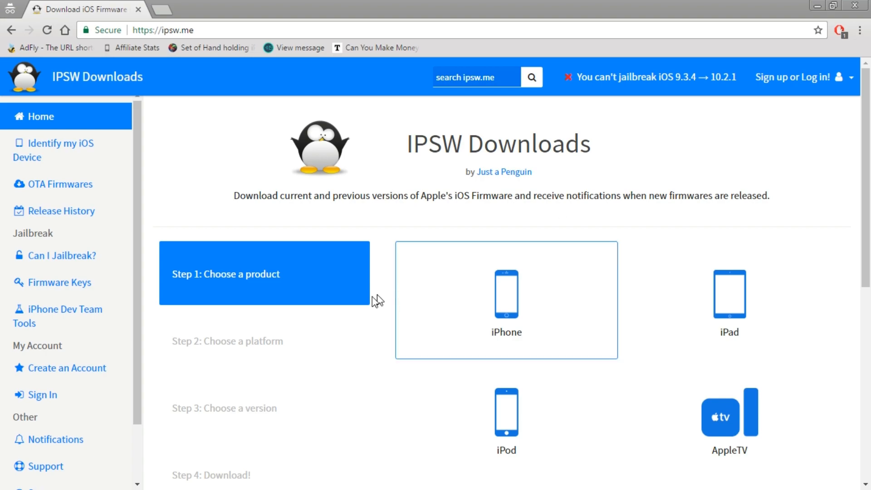
mouse_move(516, 286)
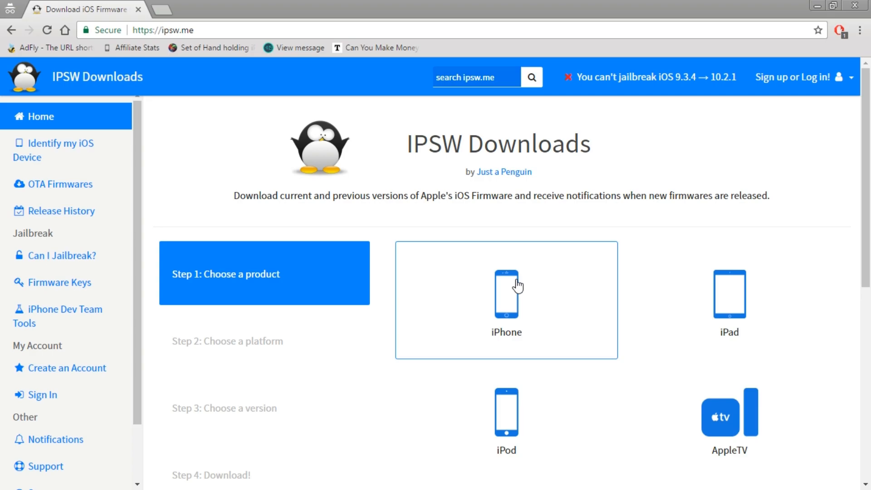
- Select iPhone as the product in IPSW Downloads and scroll the iPhone model grid
left_click(515, 287)
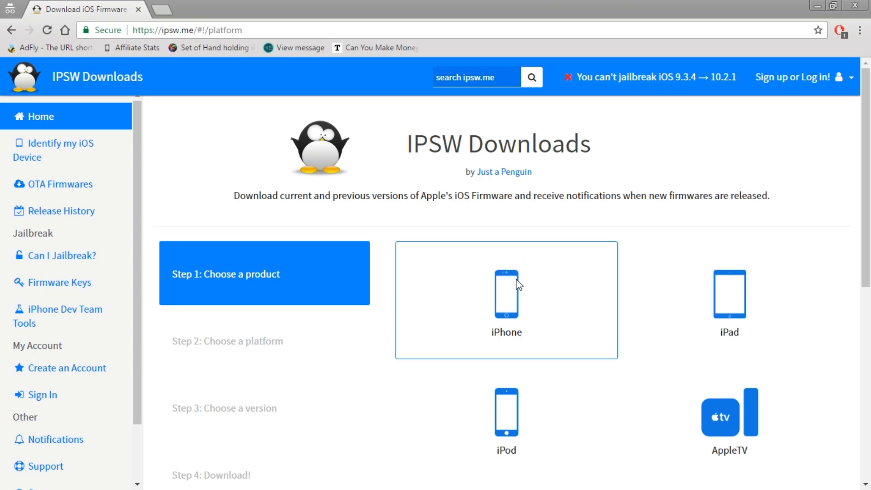
left_click(507, 296)
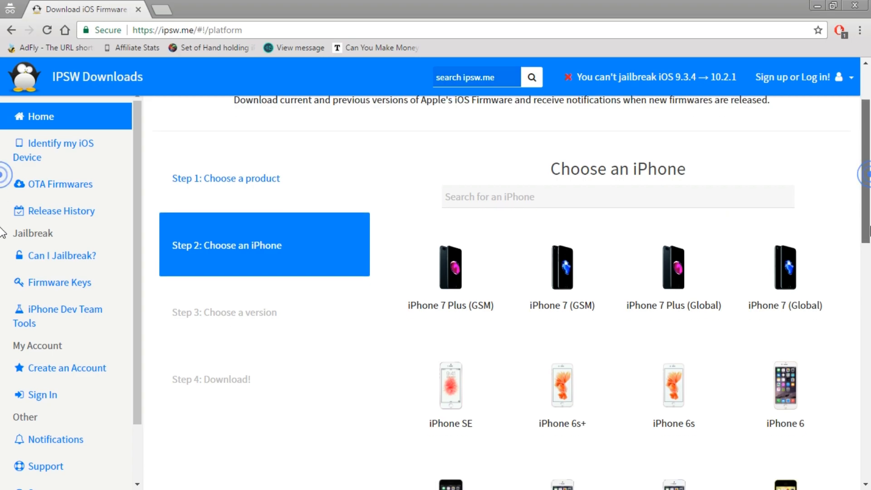
scroll("down", 3)
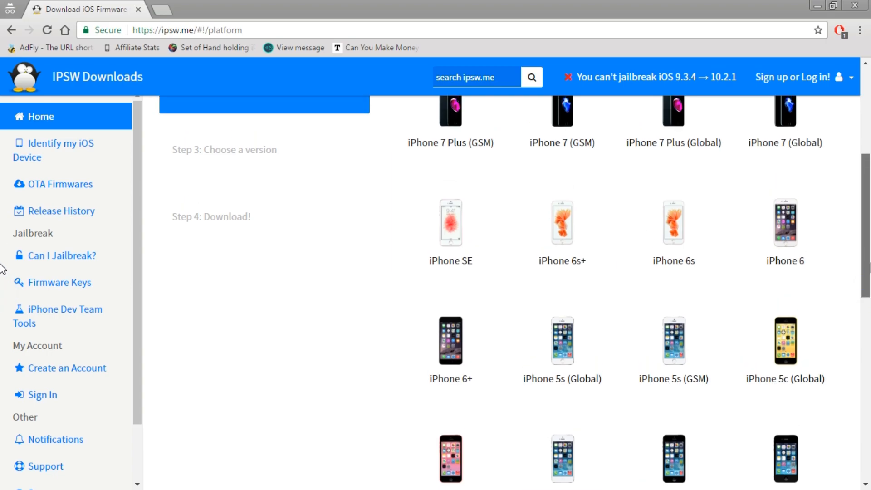
scroll("down", 3)
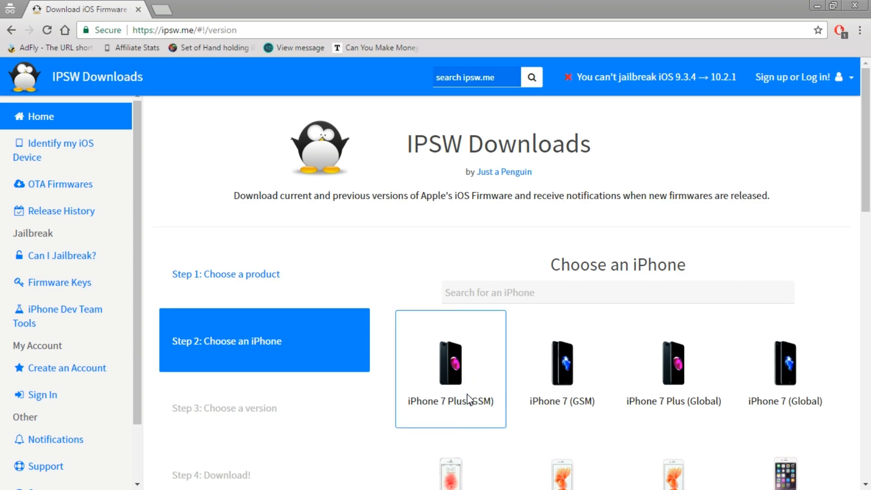
- Pick iPhone 7 Plus (GSM), then the signed iOS 10.2 (14C92) firmware
left_click(451, 363)
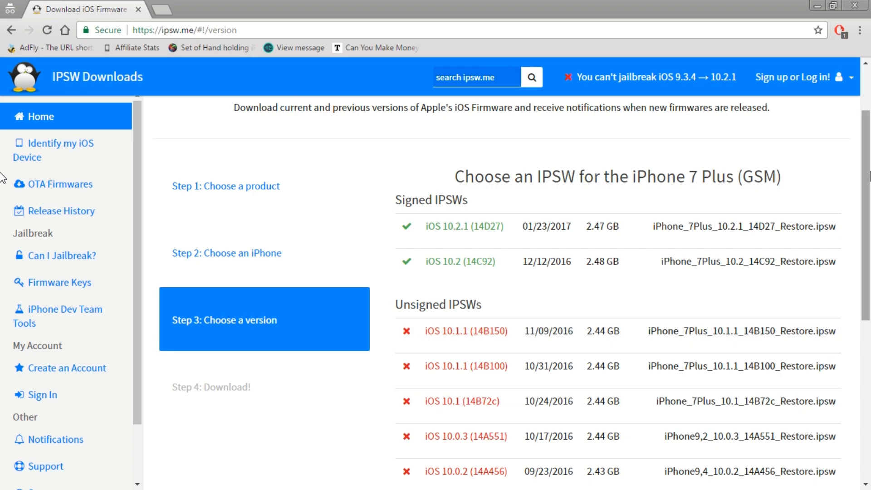
mouse_move(435, 297)
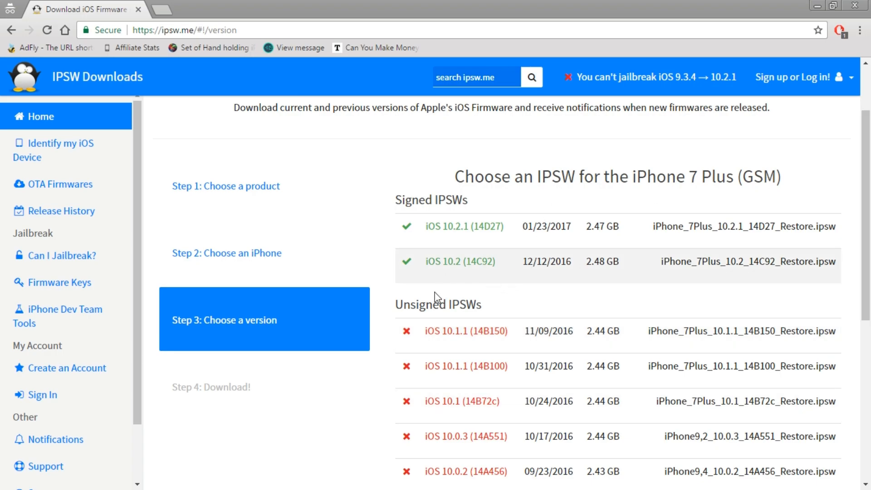
mouse_move(455, 379)
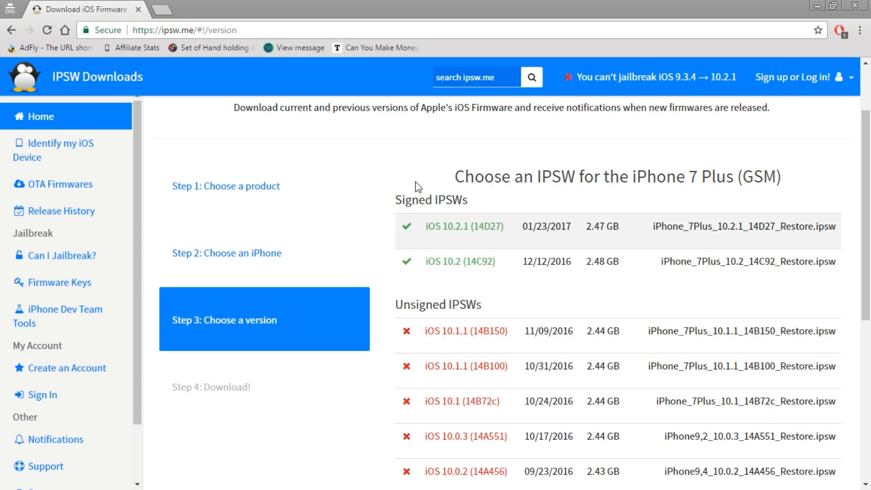
mouse_move(513, 237)
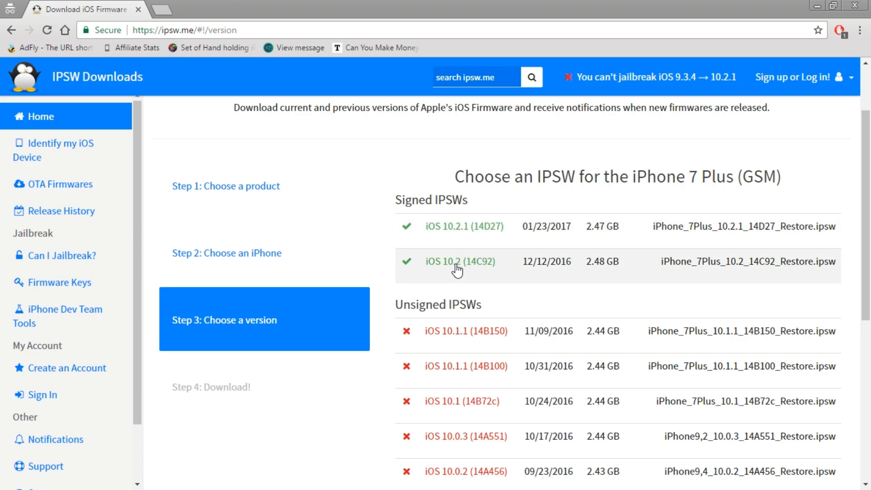
mouse_move(470, 269)
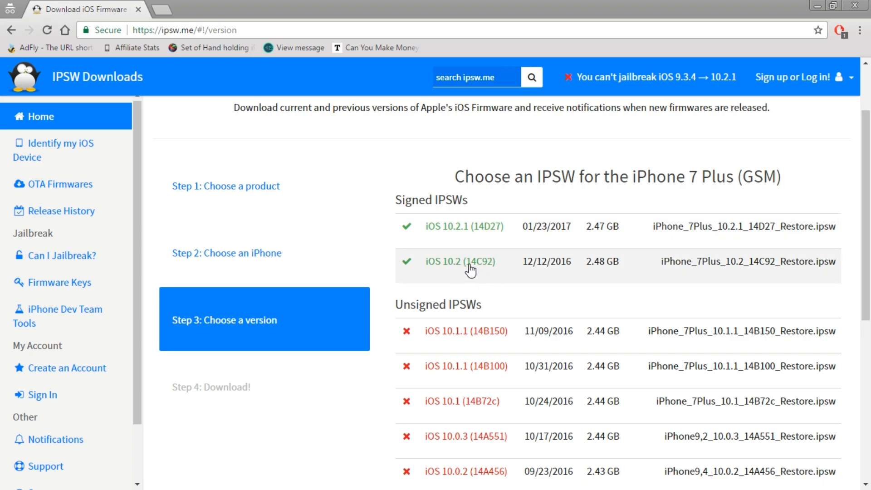
left_click(461, 261)
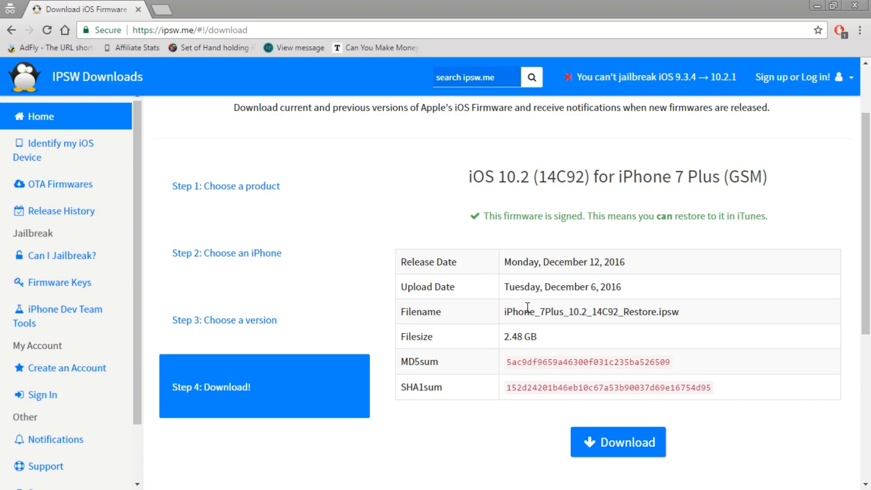
mouse_move(631, 454)
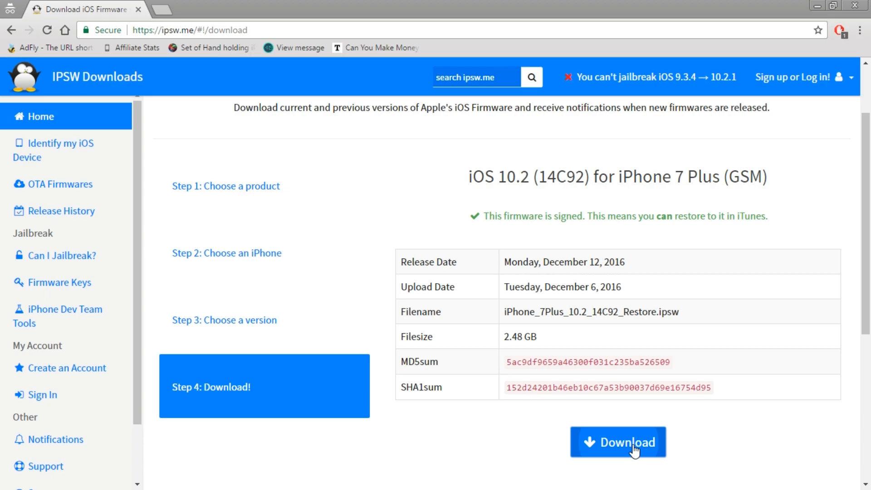
- Download the iPhone 7 Plus iOS 10.2 (14C92) IPSW to the desktop
left_click(618, 441)
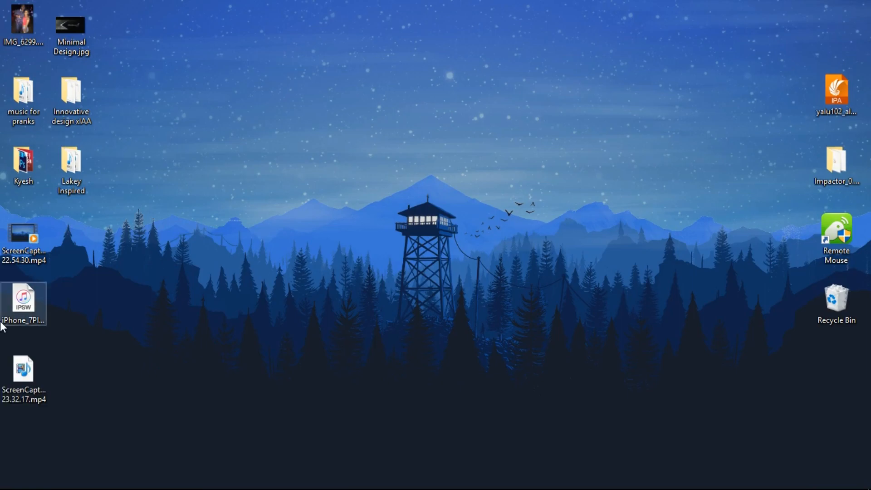
- Launch iTunes from the Windows desktop
left_click_drag(23, 303, 502, 172)
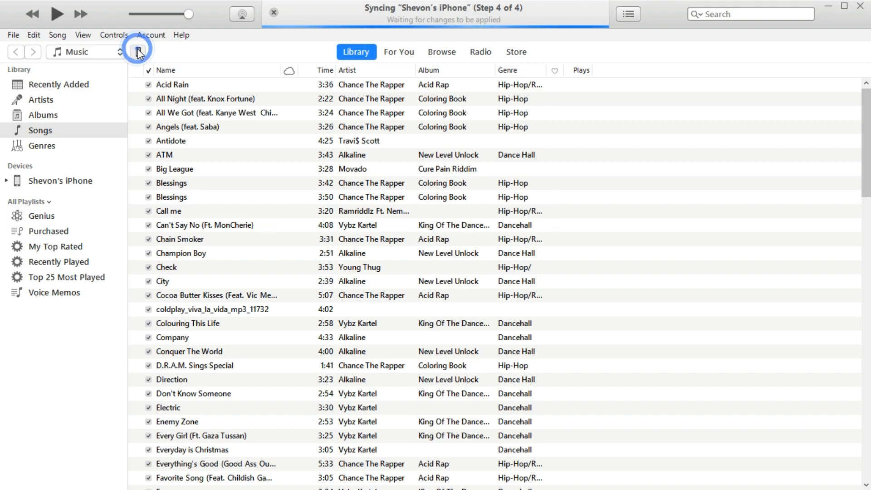
left_click(137, 48)
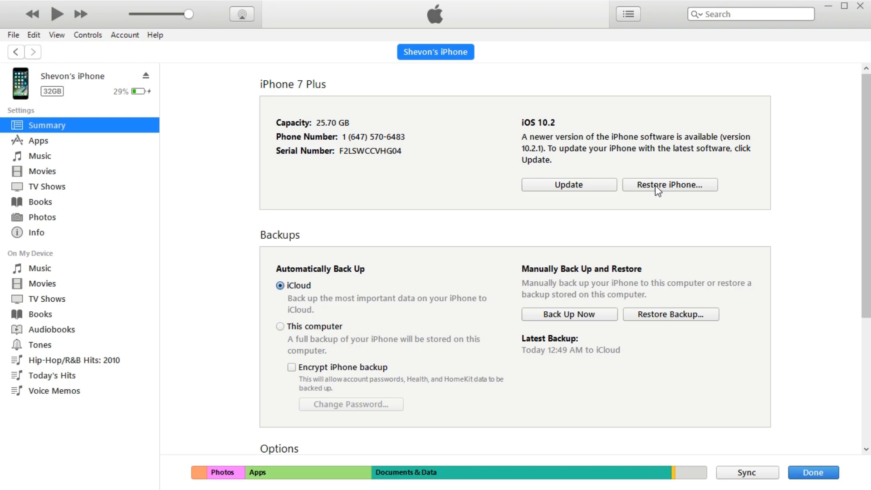
- Shift-click Update on the iPhone summary page to browse for a firmware file
left_click(569, 184)
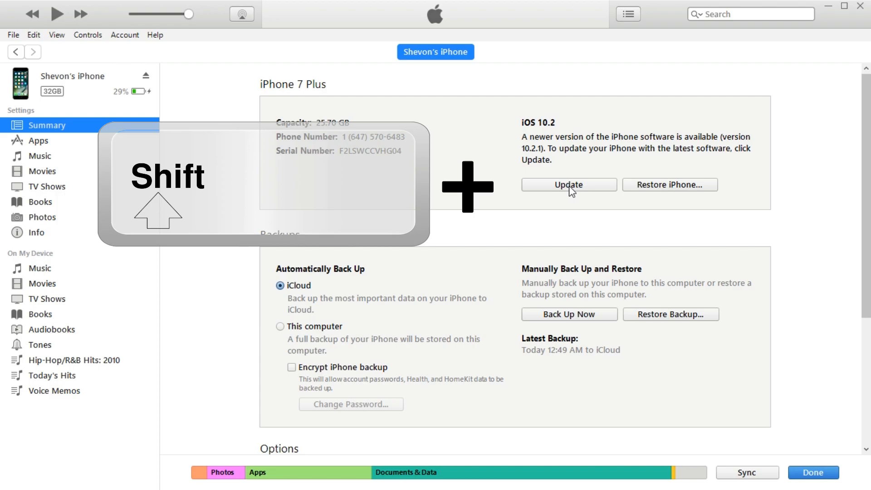
left_click(569, 185)
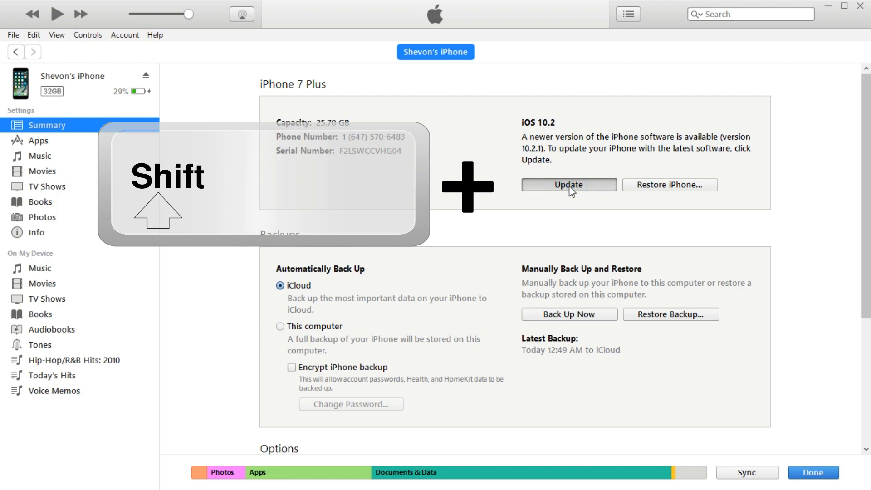
left_click(569, 185)
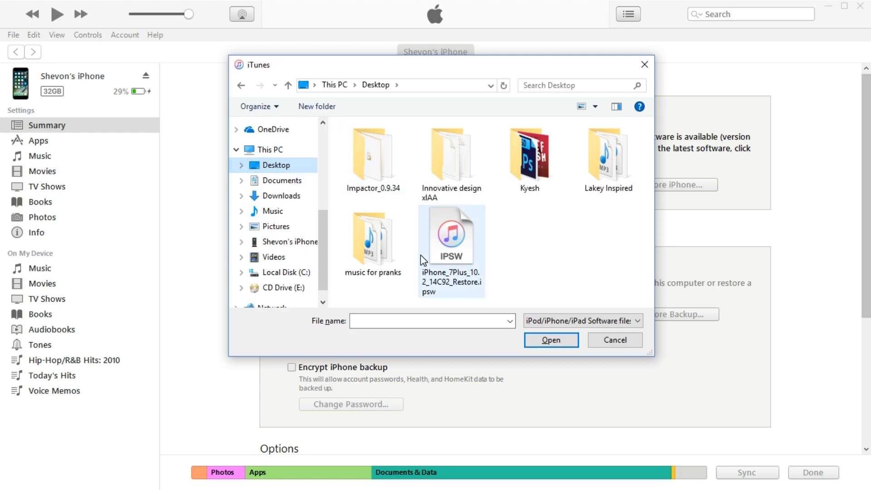
- Choose iPhone_7Plus_10.2_14C92_Restore.ipsw from the desktop and confirm with Open
left_click(452, 236)
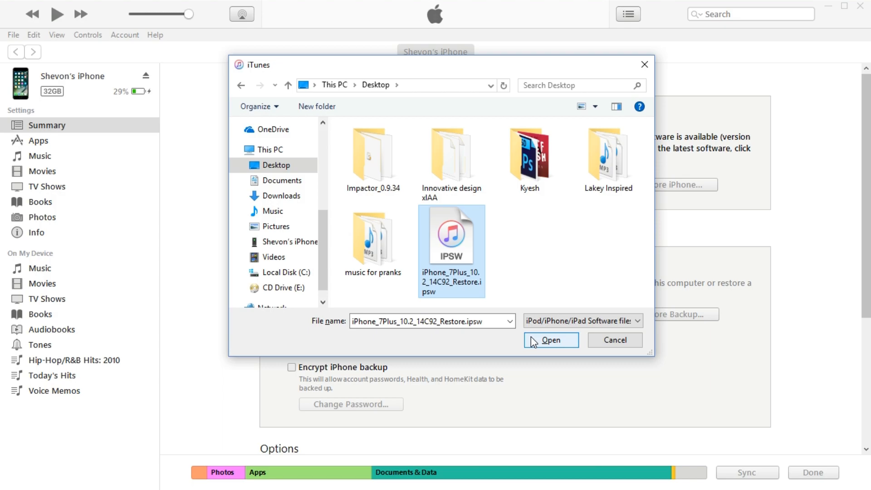
left_click(551, 340)
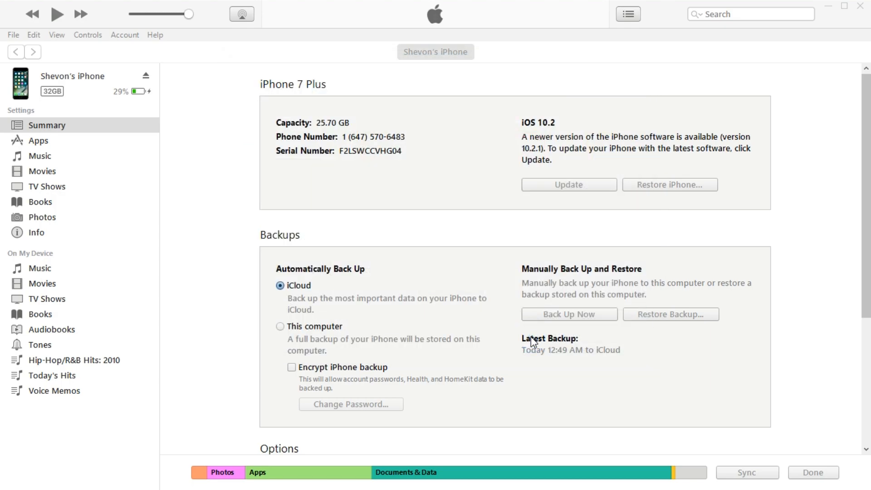
left_click(569, 184)
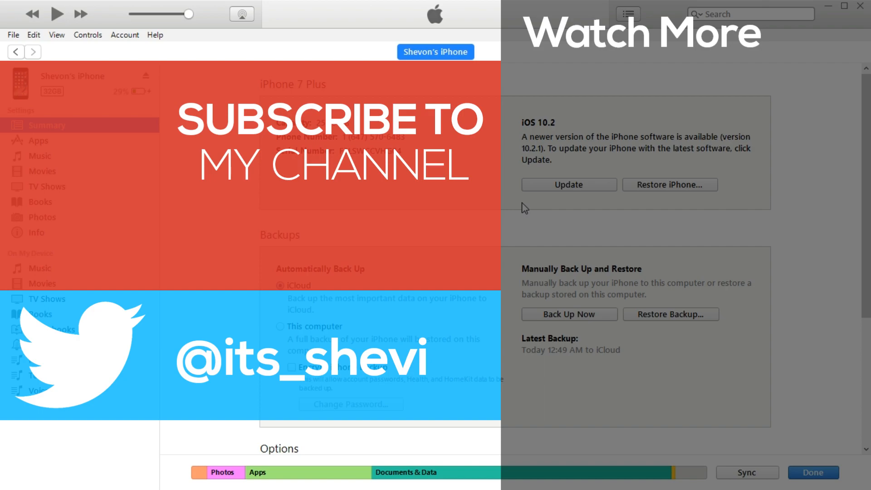
mouse_move(536, 209)
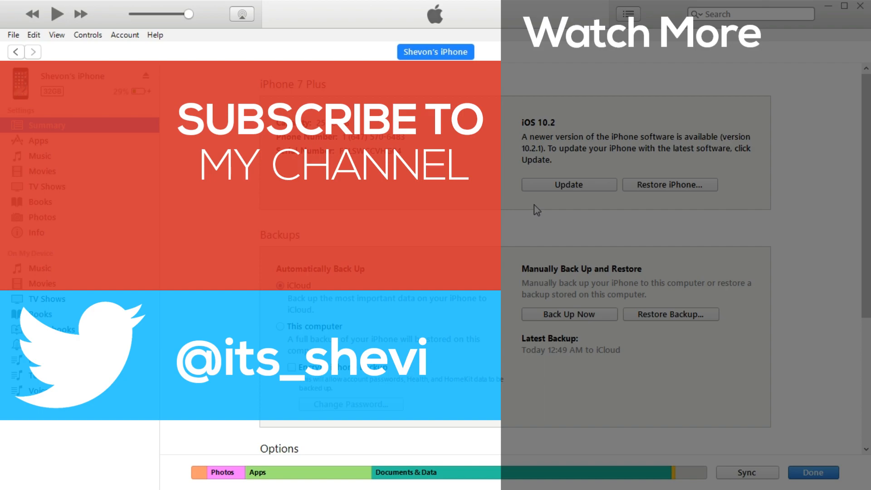
mouse_move(829, 14)
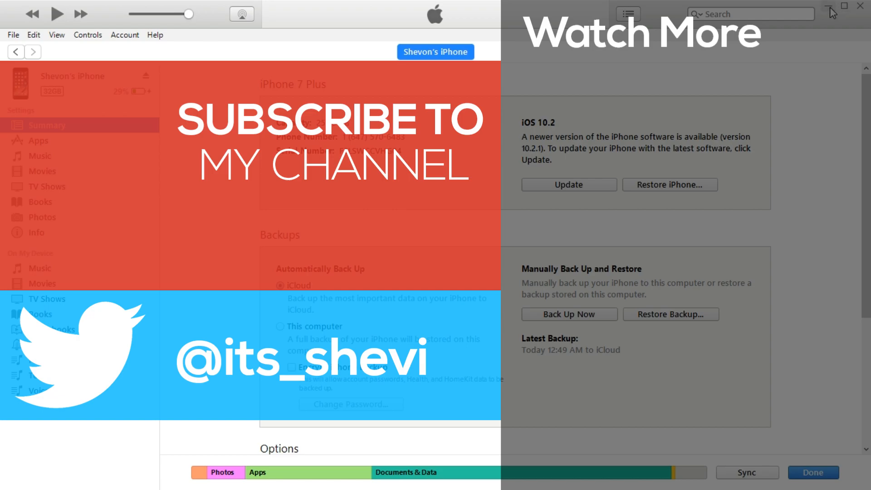